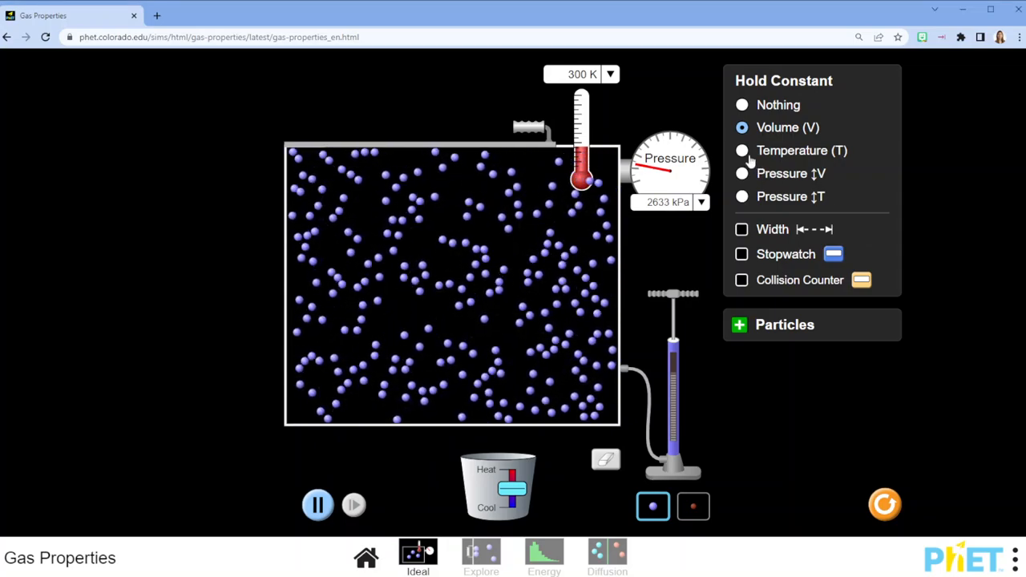
Step: Hold temperature constant at 300 K and compress the container, raising pressure from about 2600 to 3478 kPa
{"action": "left_click", "coordinate": [741, 151]}
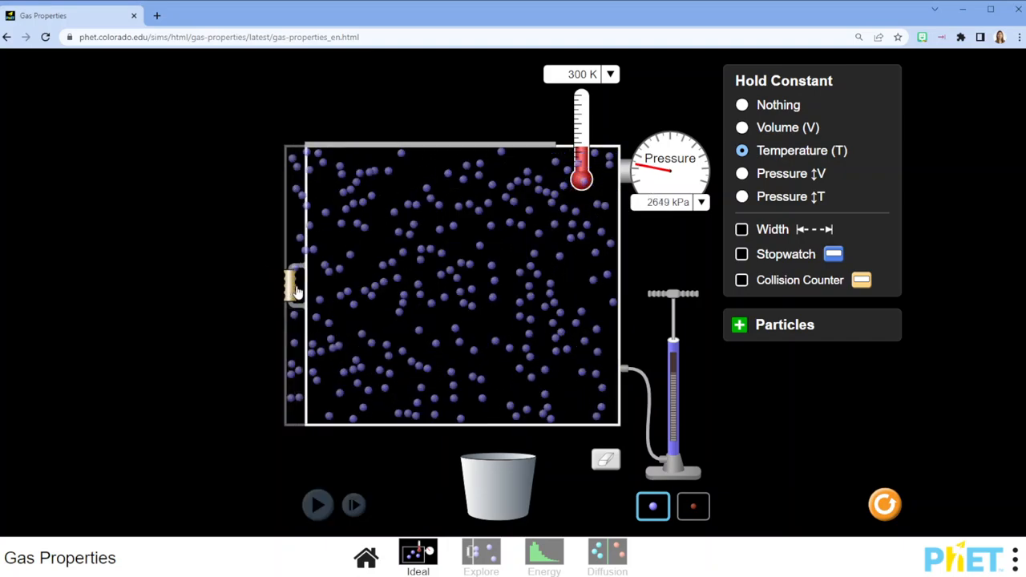
{"action": "left_click_drag", "start_coordinate": [297, 285], "coordinate": [356, 285]}
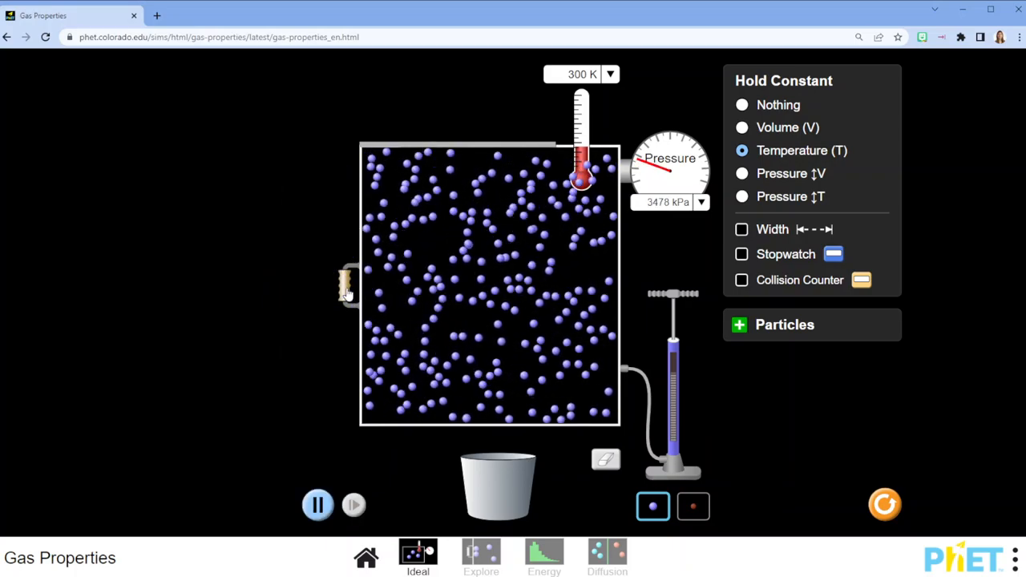